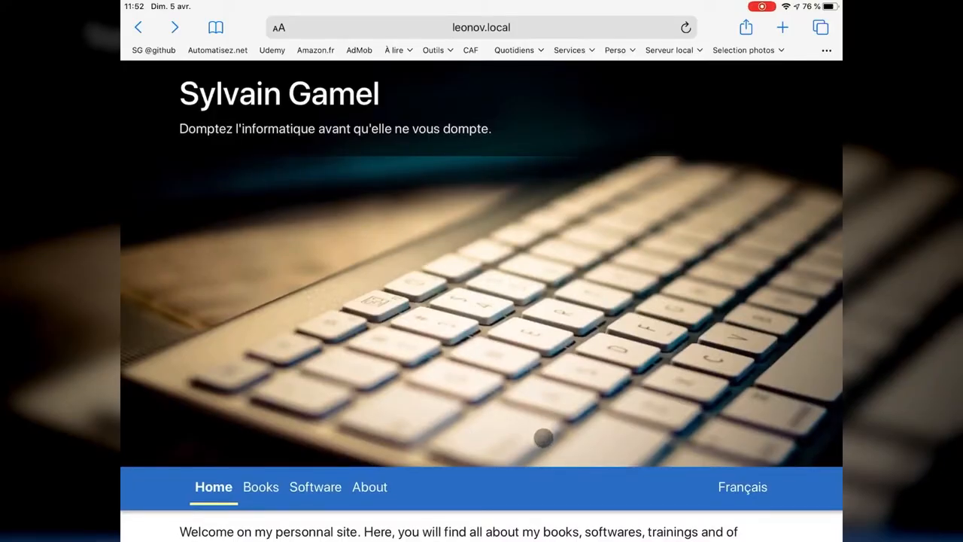
- Scroll the my Group Manager software page down to its Add-ons section
scroll(down, 3)
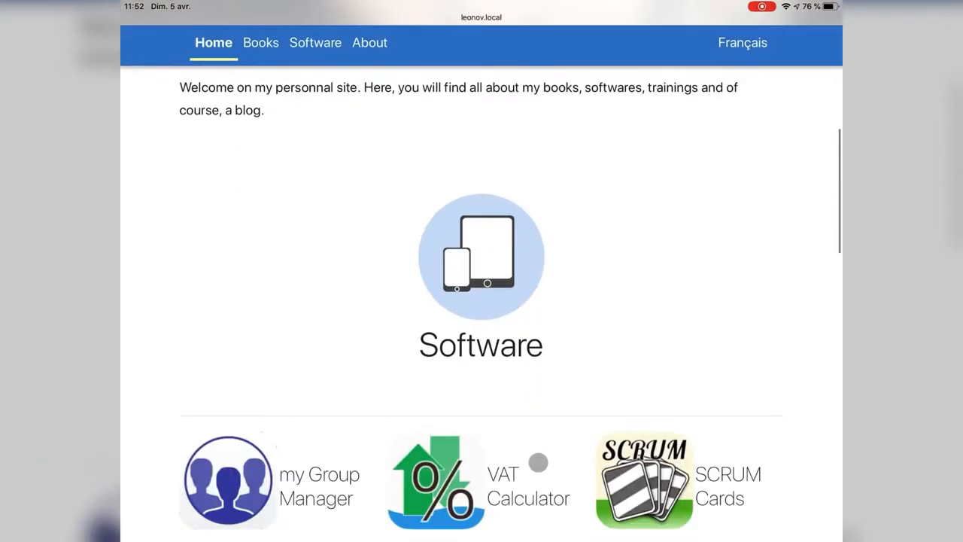
scroll(down, 3)
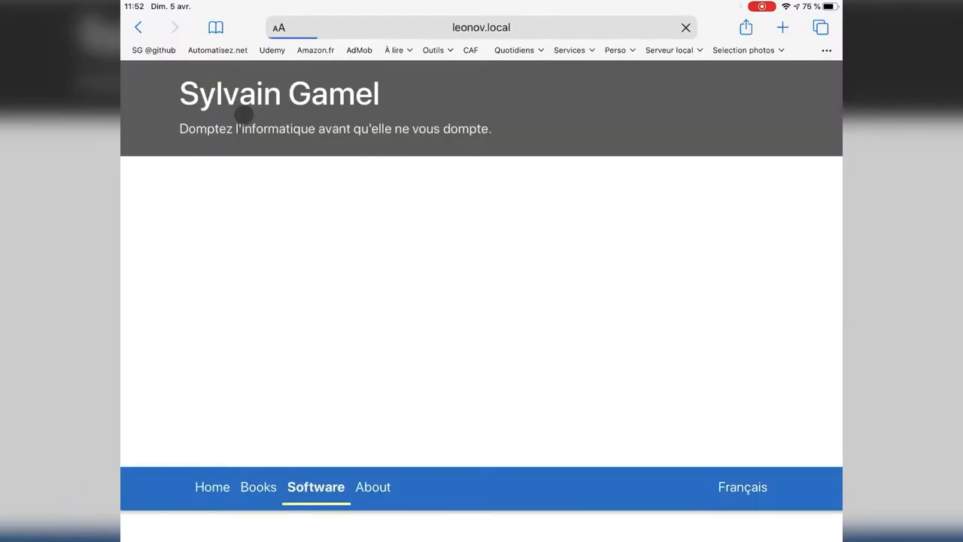
scroll(down, 3)
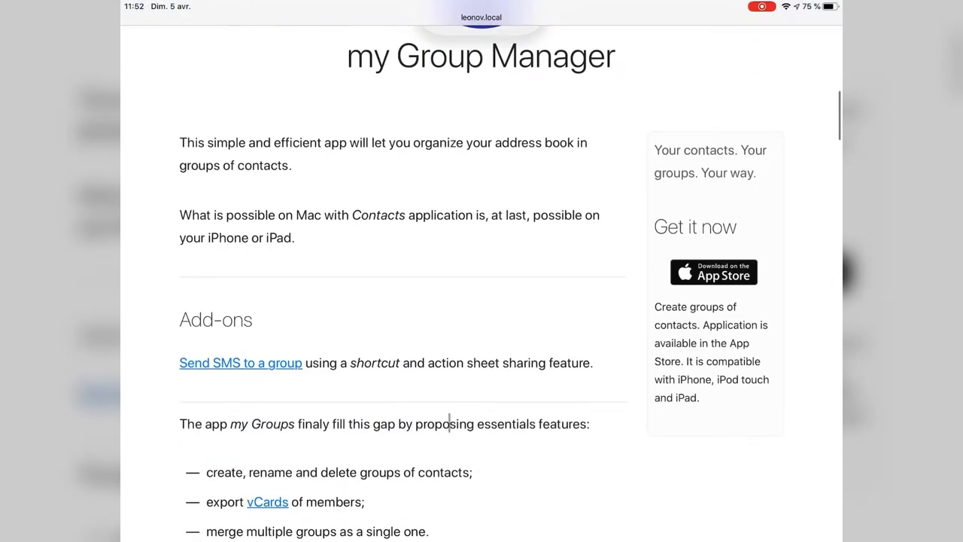
scroll(down, 3)
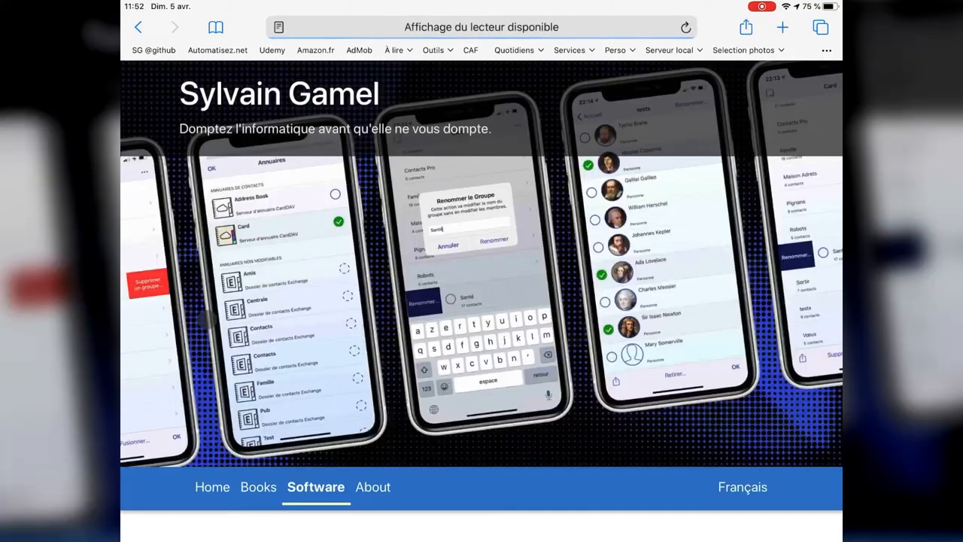
- Download the 'SMS to a group (raccourcis, 4Ko)' shortcut from the page
scroll(down, 3)
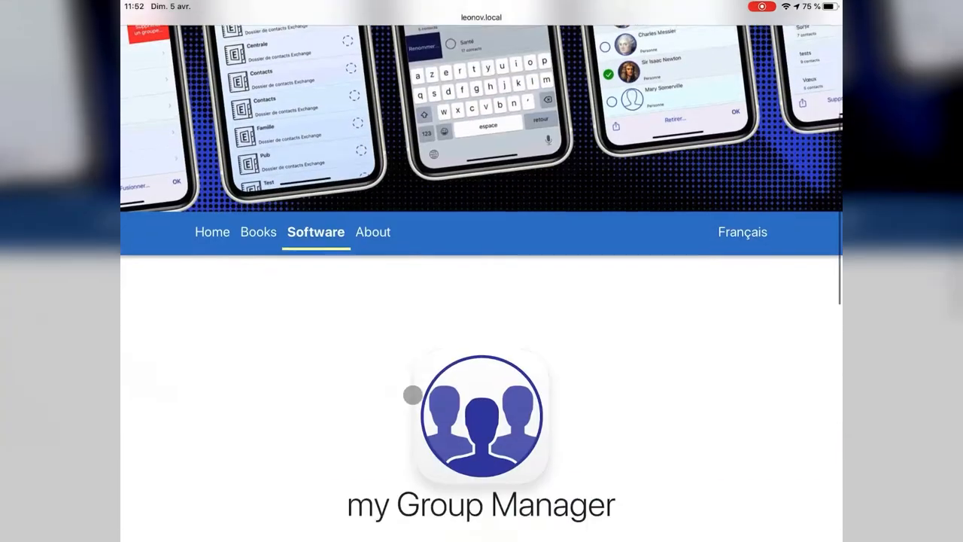
scroll(down, 3)
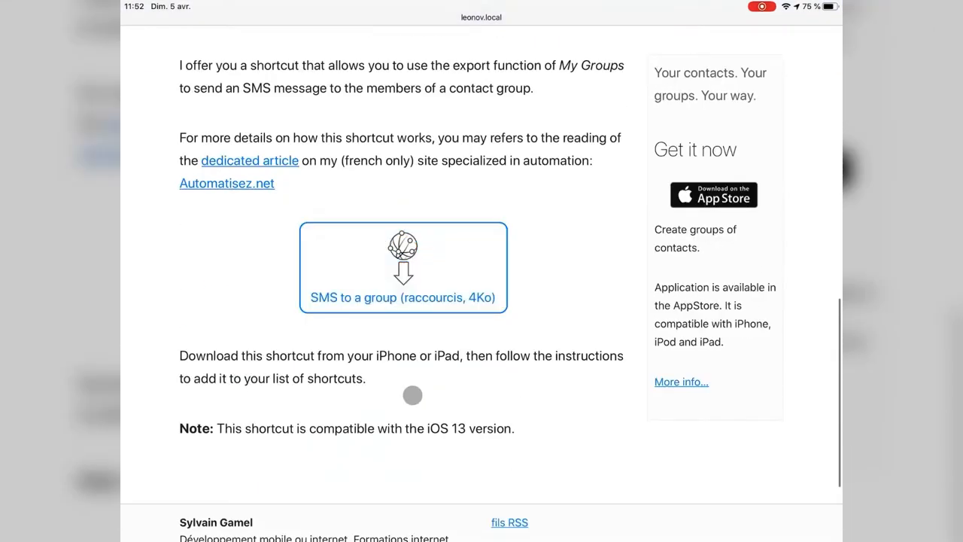
click(404, 268)
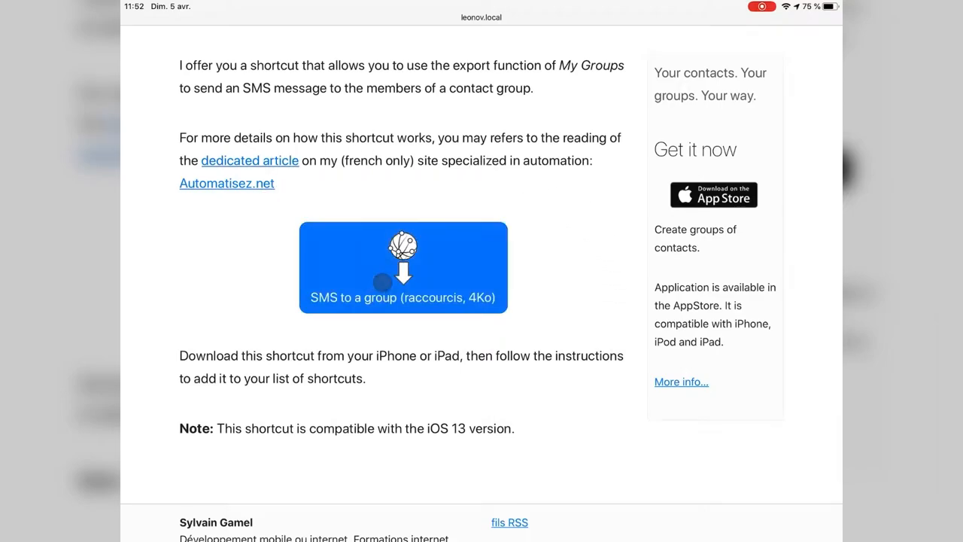
- Review the SMS to A Group shortcut's actions and add it via 'Ajouter un raccourci non fiable'
click(403, 268)
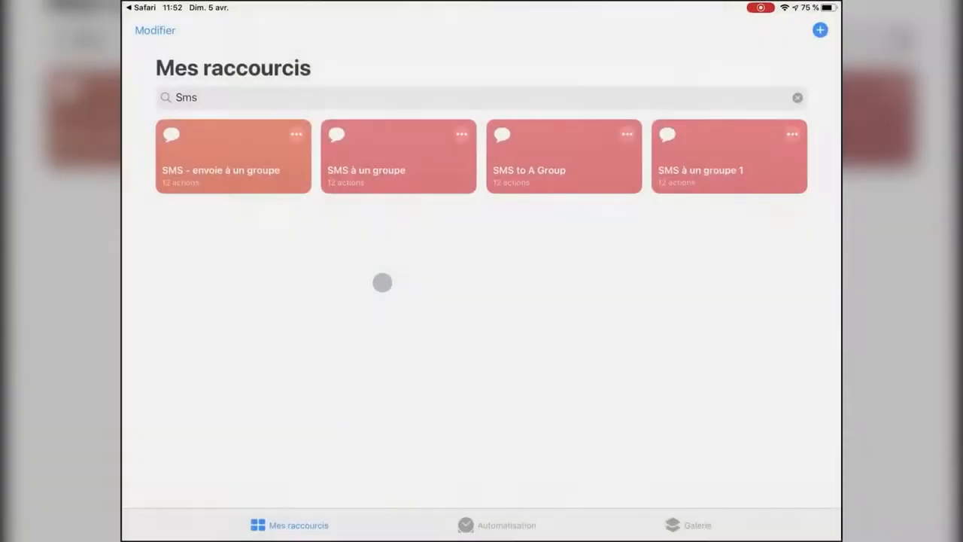
click(563, 155)
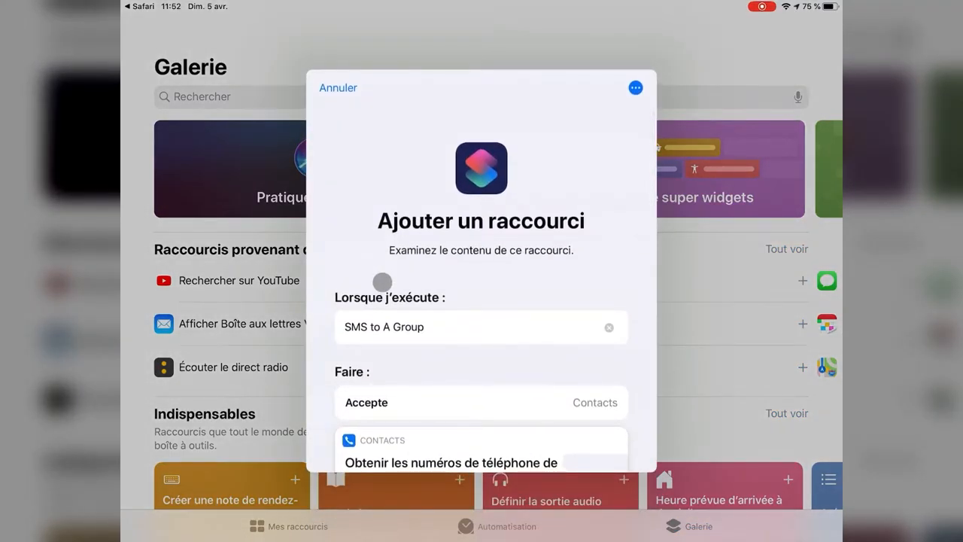
scroll(down, 3)
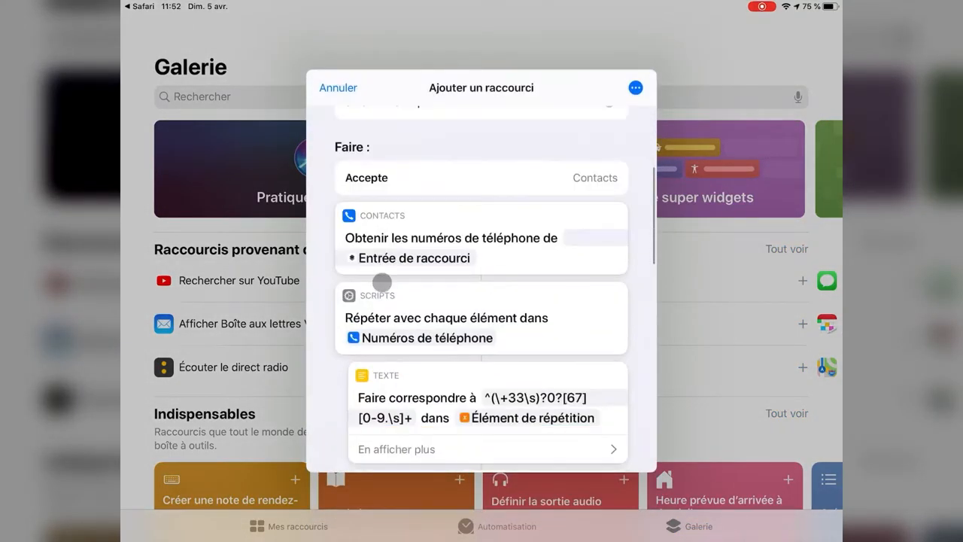
scroll(down, 3)
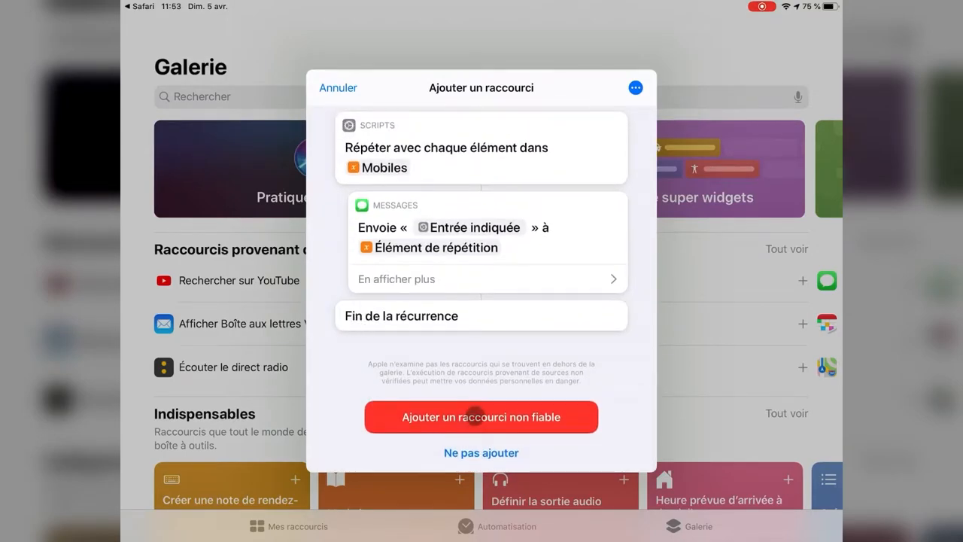
click(480, 417)
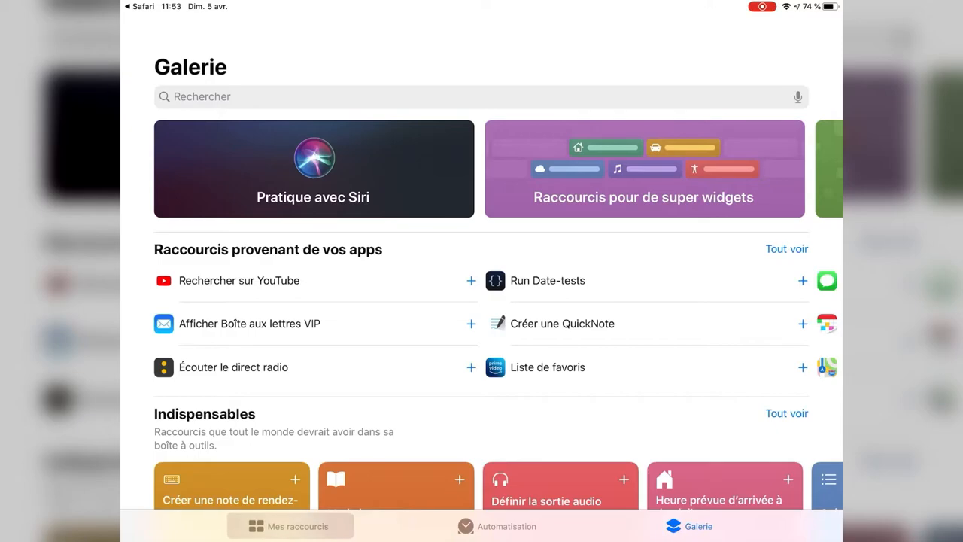
- From Mes raccourcis, open 'SMS to A Group 1' and scroll through its actions
click(289, 526)
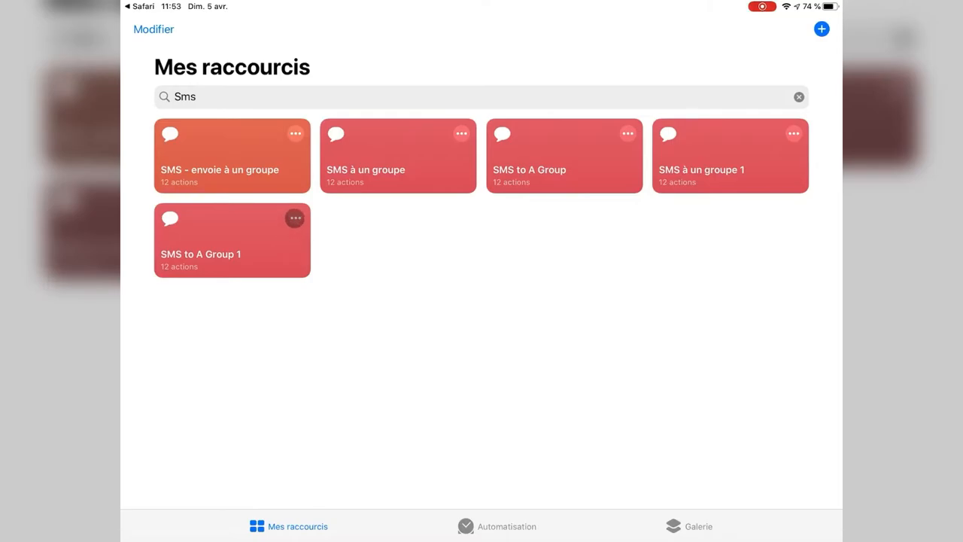
click(231, 253)
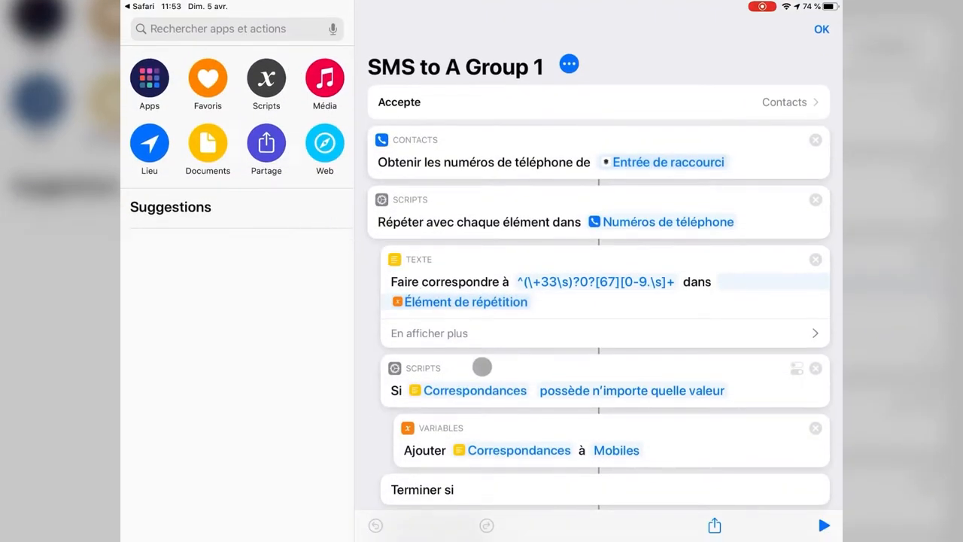
scroll(down, 3)
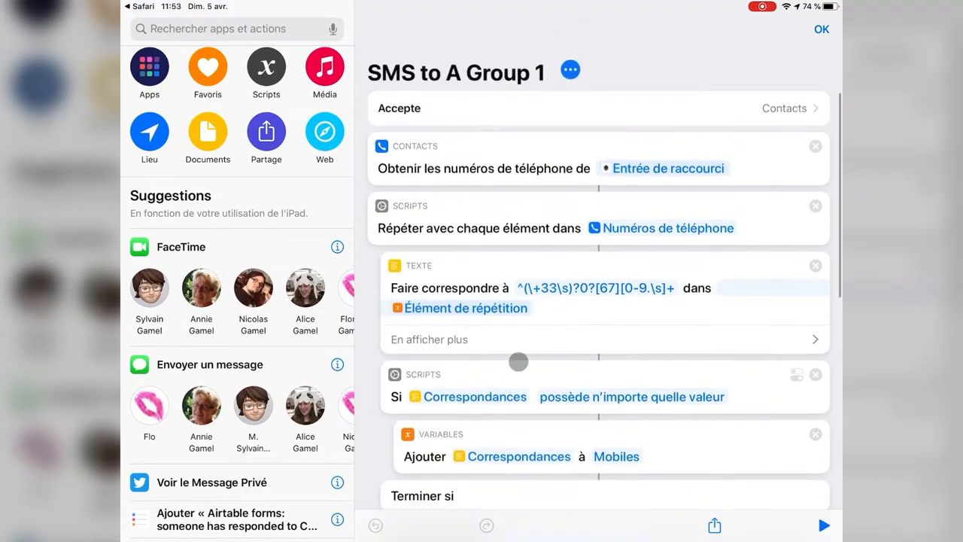
scroll(up, 3)
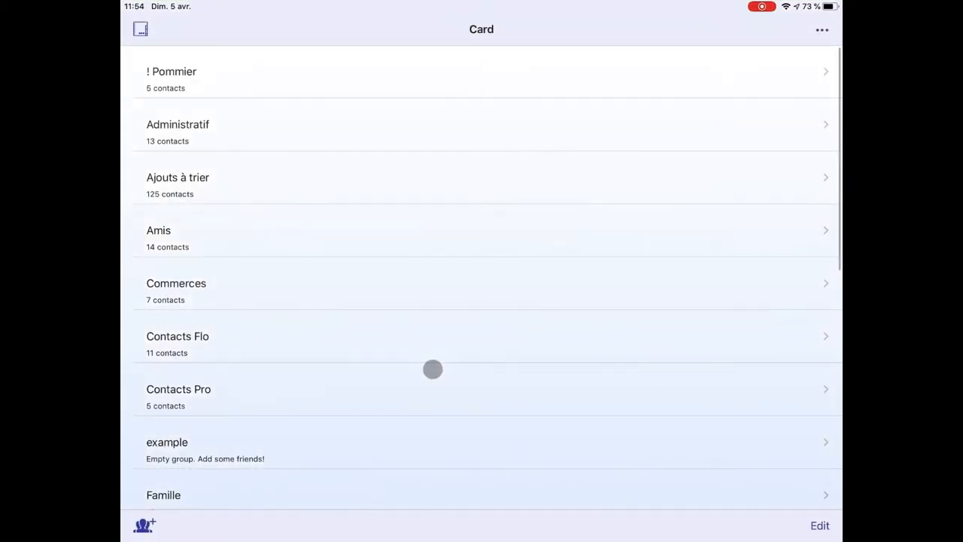
- Share the 'tests' contact group to bring up the share sheet listing the SMS shortcuts
scroll(down, 3)
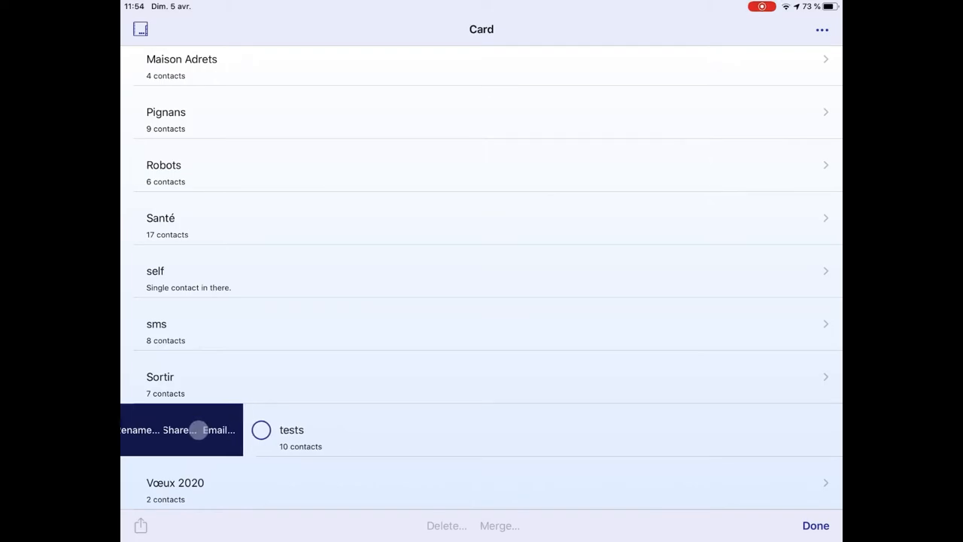
click(178, 430)
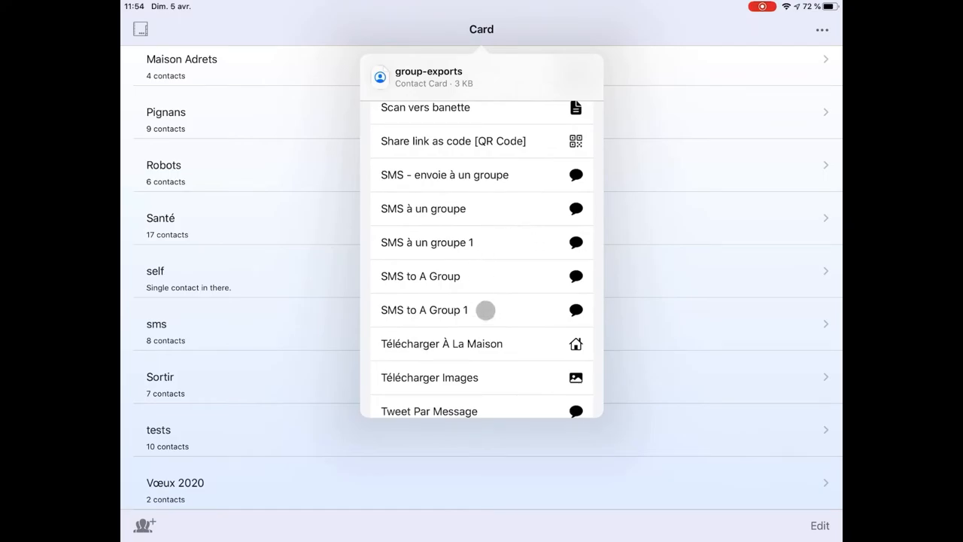
- Run 'SMS to A Group 1' on the tests group and dismiss the Quick Look of phone numbers
click(424, 310)
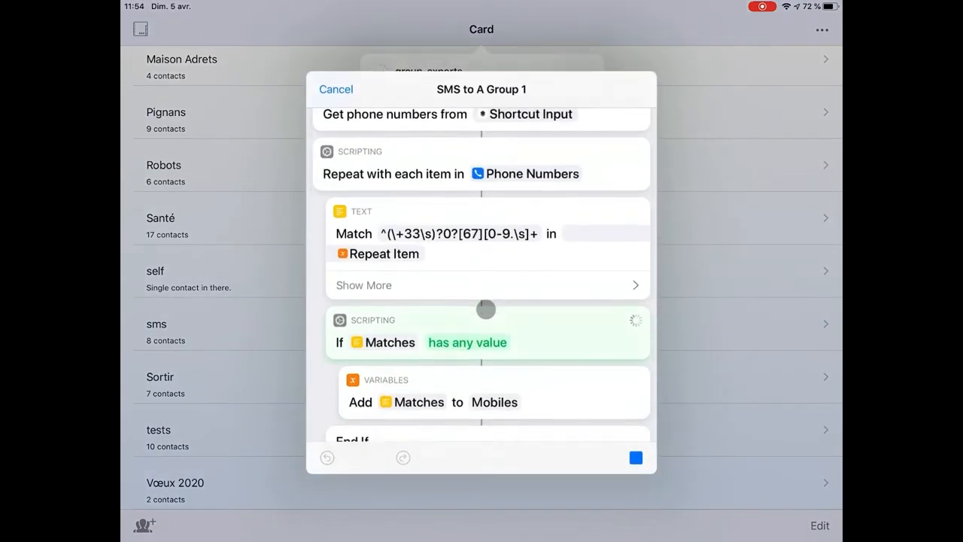
click(635, 458)
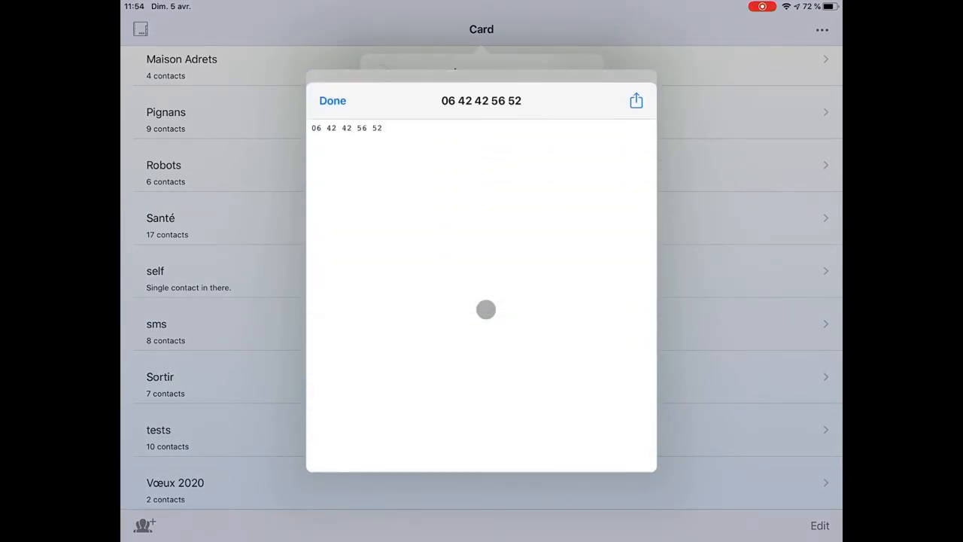
click(332, 100)
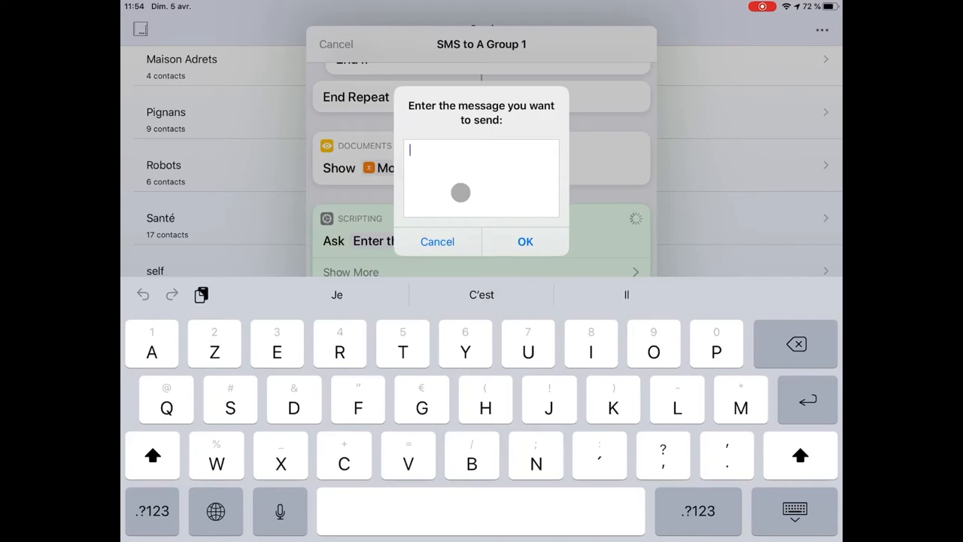
- Enter the message 'Testing sms to group using shortcuts' and confirm it
text(S)
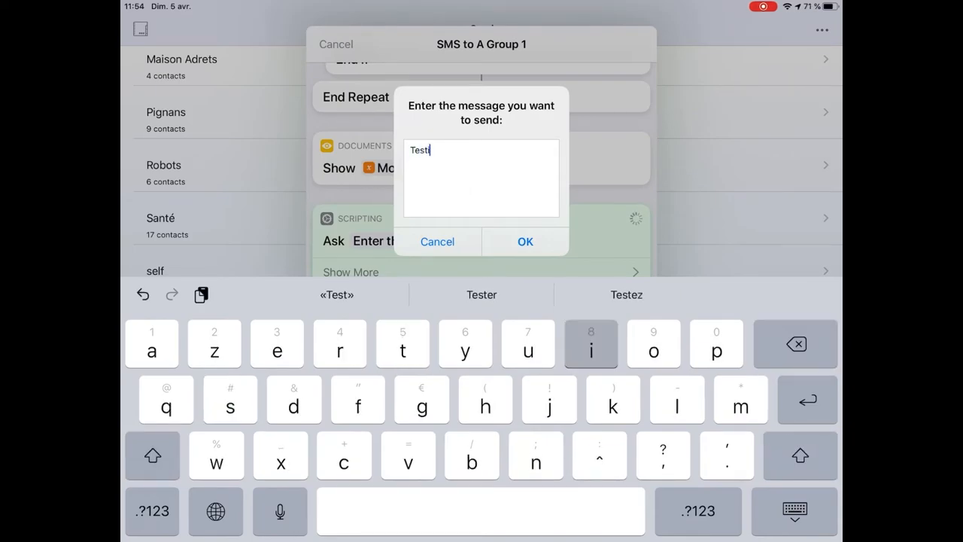
text(ing sms t)
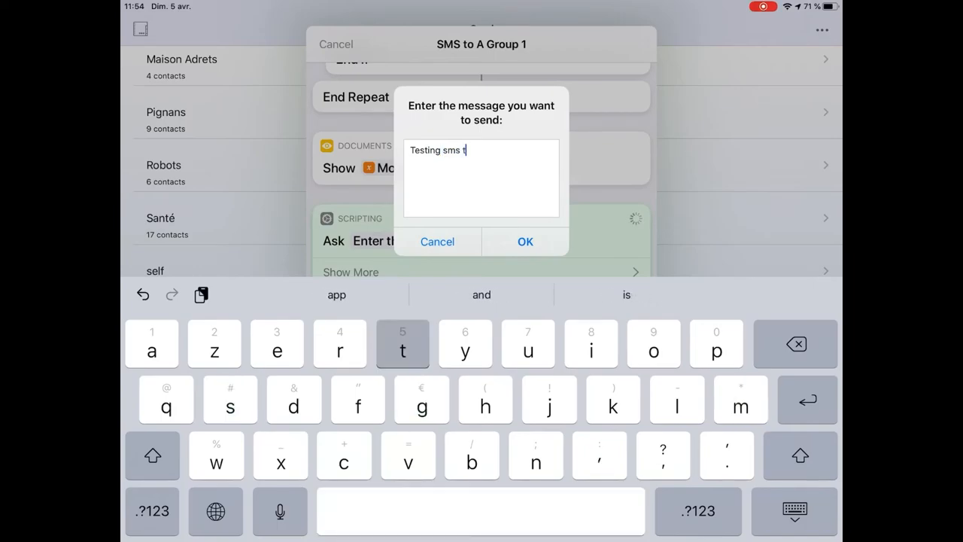
text(o g)
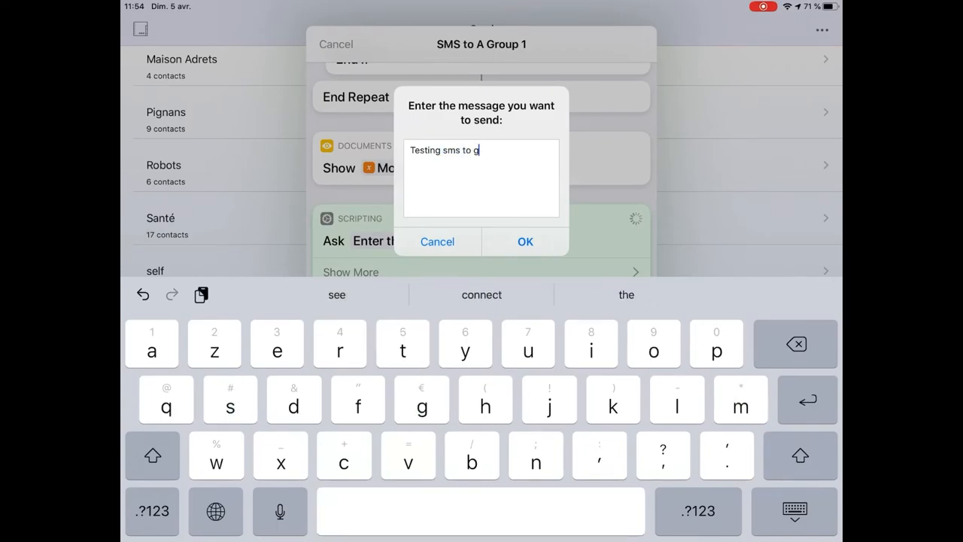
text(roup using)
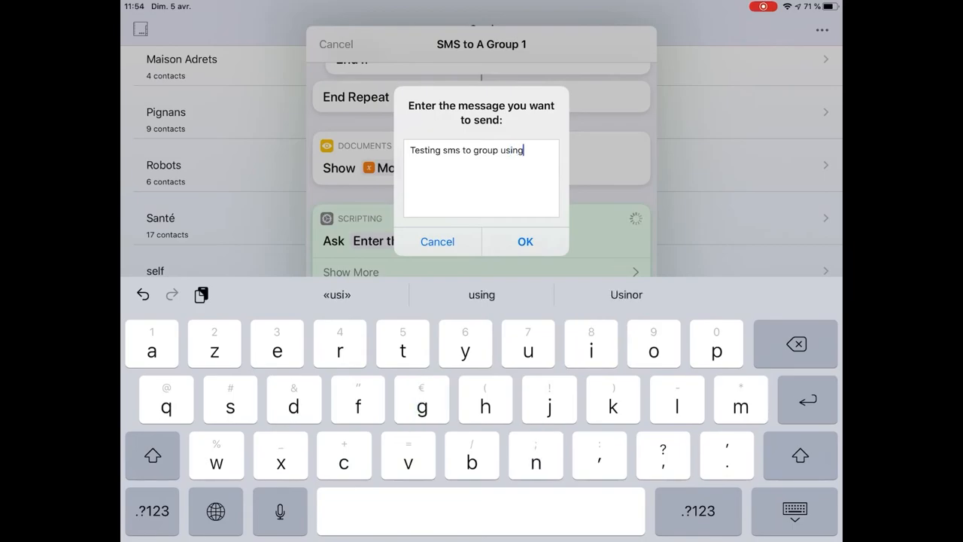
text(short)
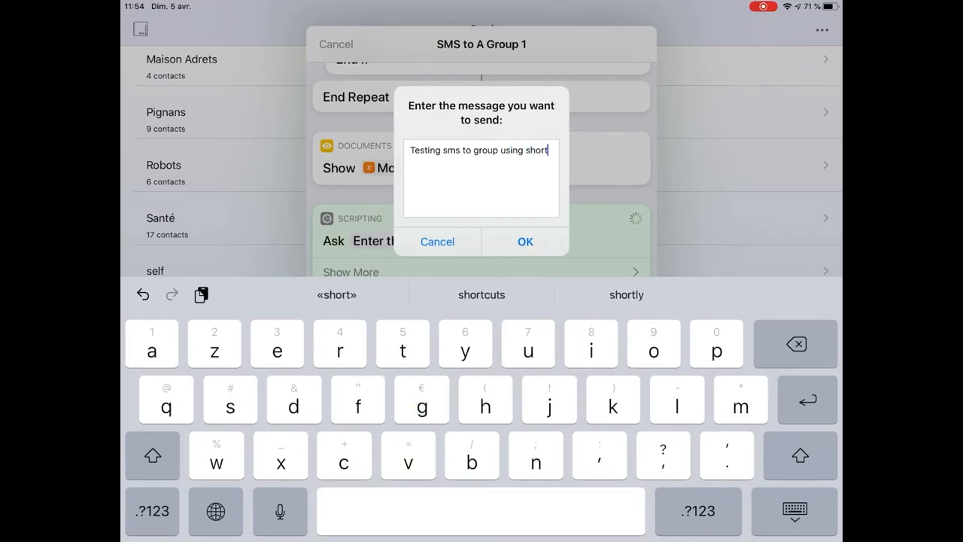
click(481, 293)
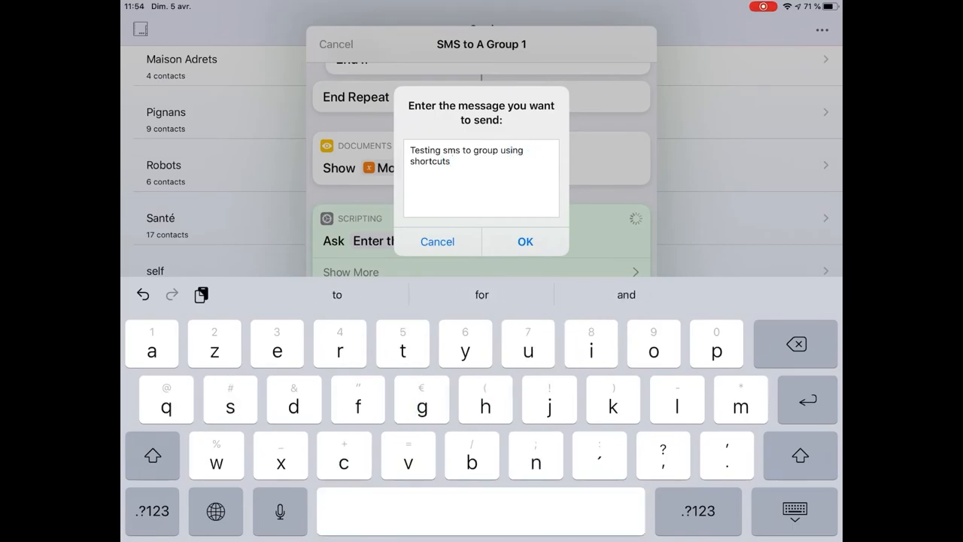
click(525, 241)
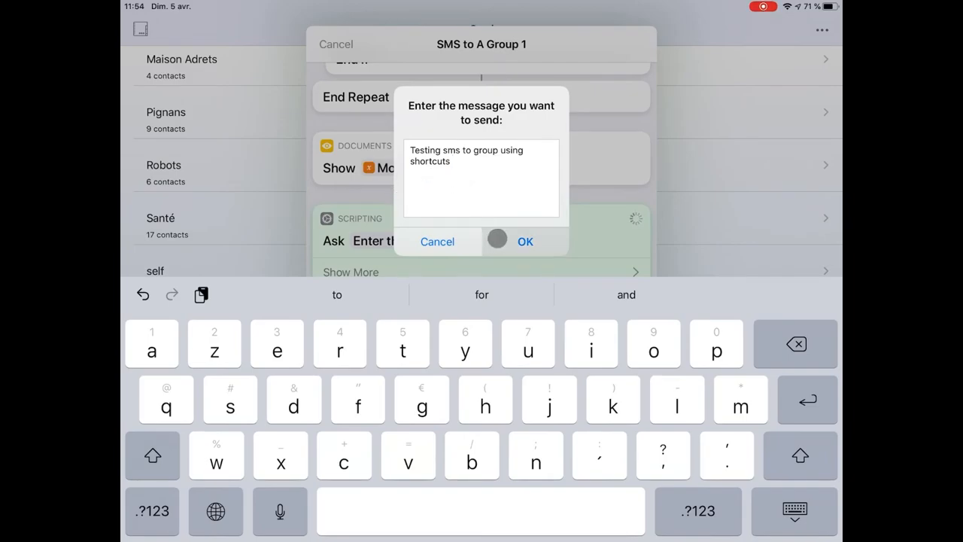
click(526, 241)
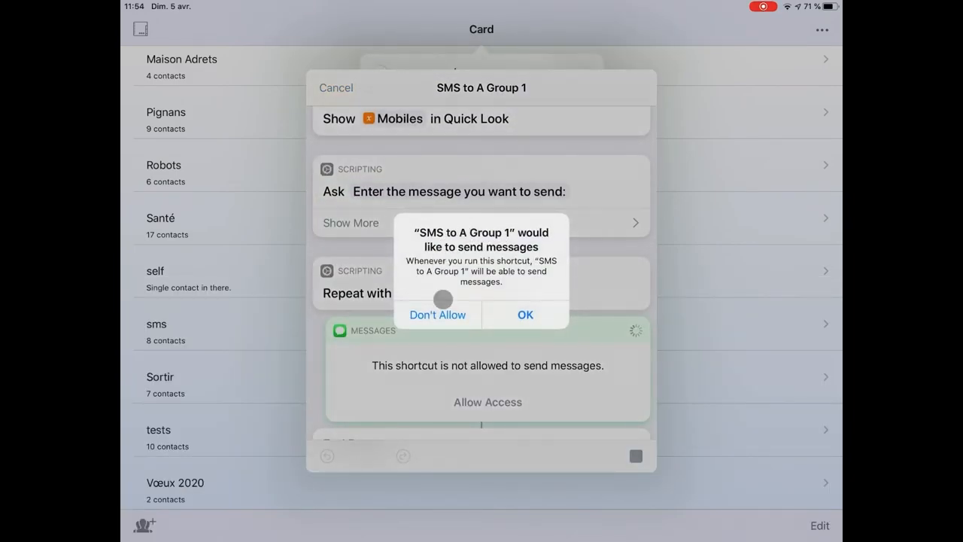
- Answer the send-messages permission alert and let the shortcut finish back at the share list
click(525, 315)
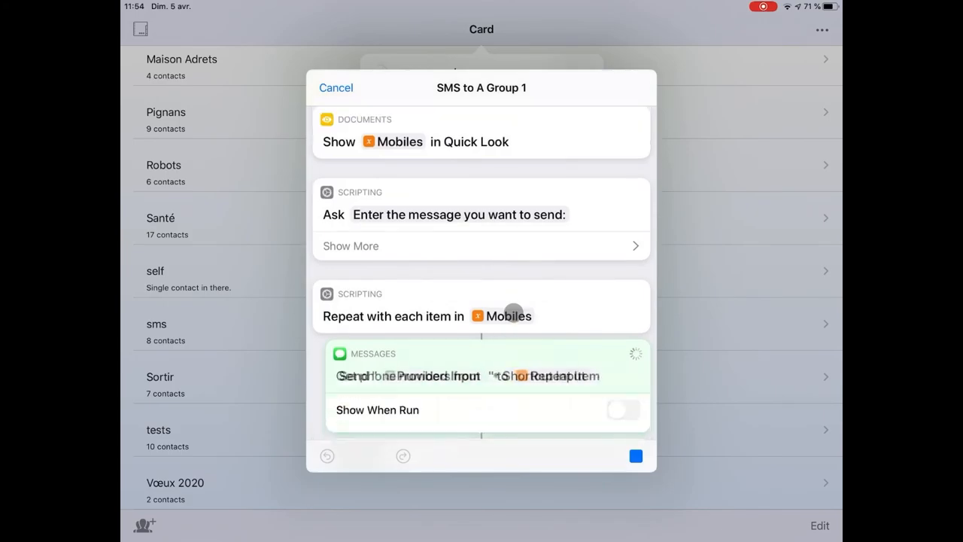
click(336, 87)
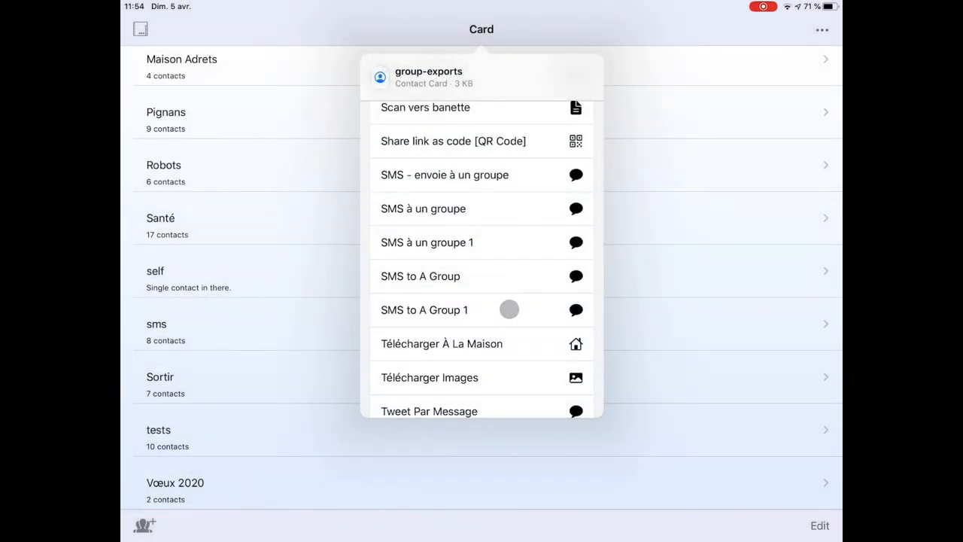